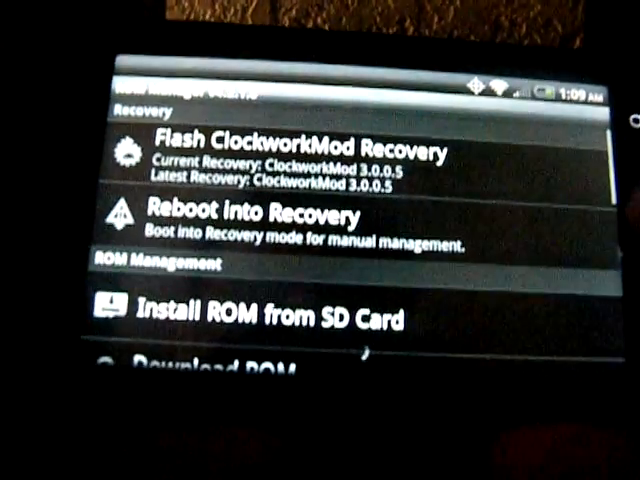
Show the Download ROM list and scroll to the CyanogenMod, Extras and Fresh entries.
scroll("down", 3)
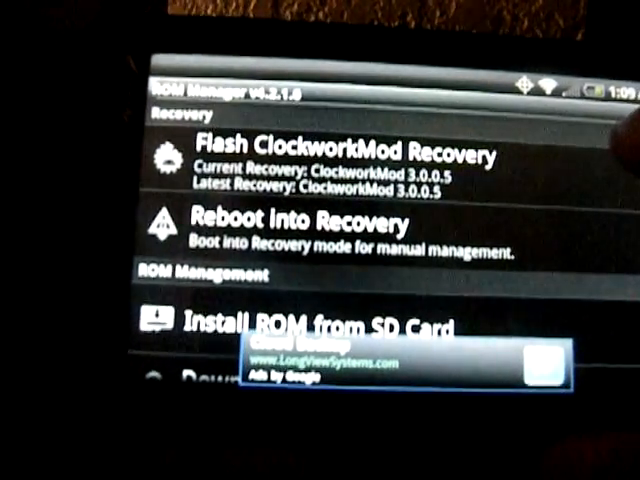
left_click(340, 154)
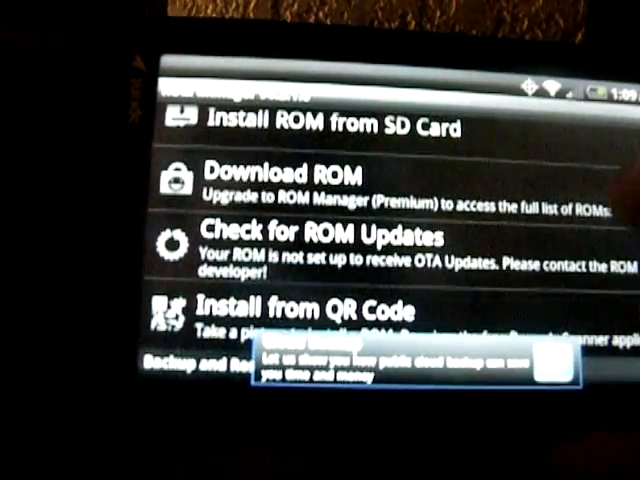
left_click(290, 176)
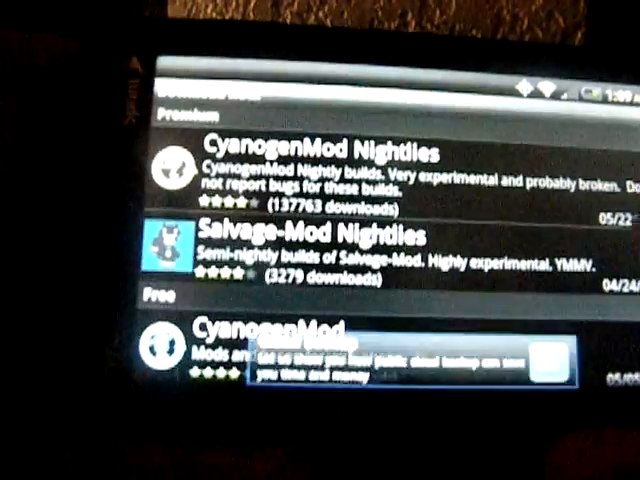
scroll("down", 3)
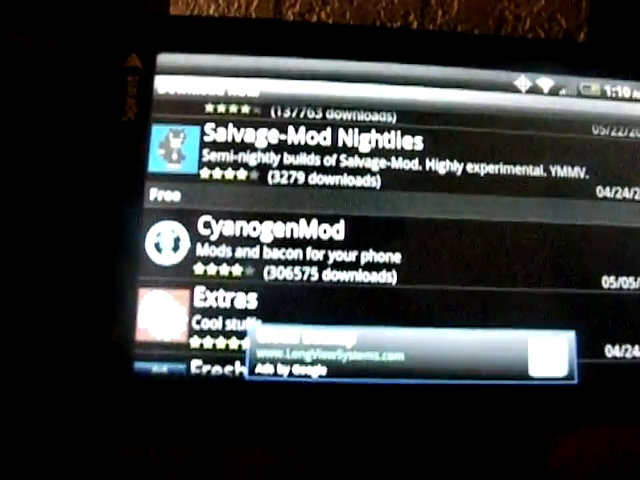
scroll("down", 3)
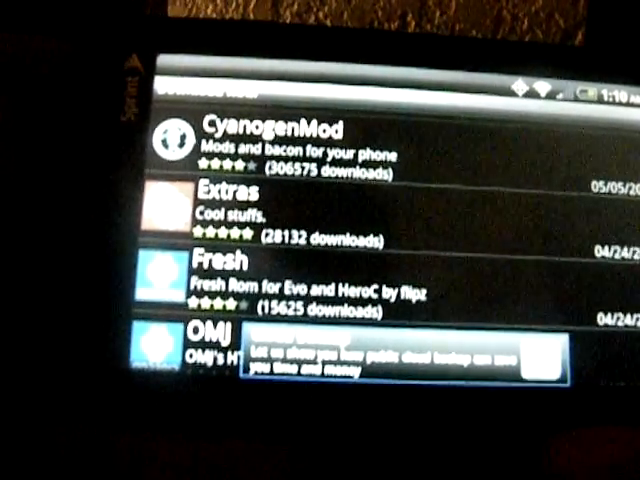